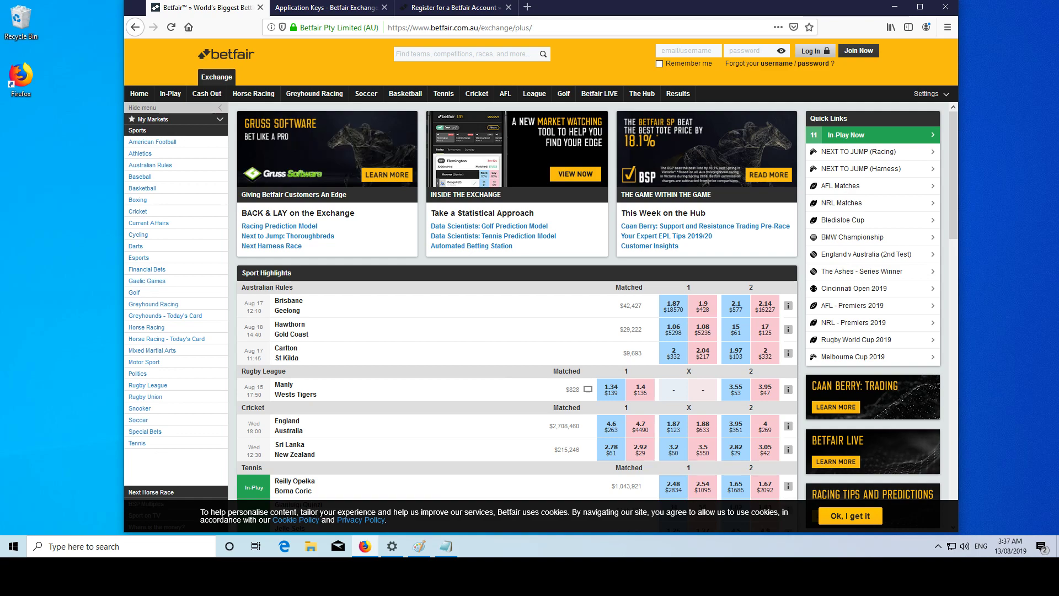
# Switch to the Application Keys page and follow its Accounts API Demo Tool link.
pyautogui.click(328, 7)
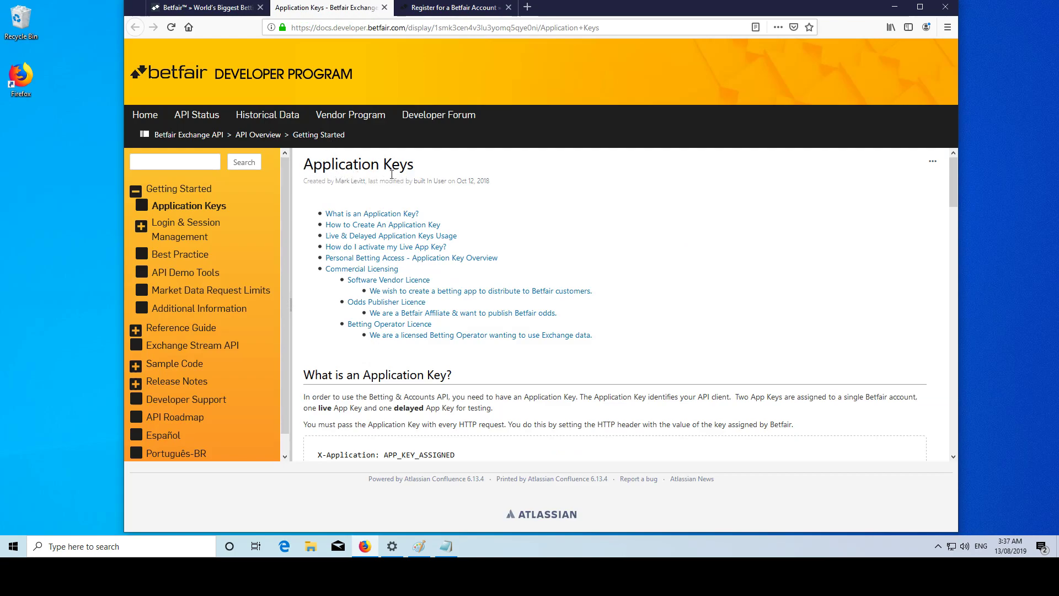
pyautogui.scroll(-3)
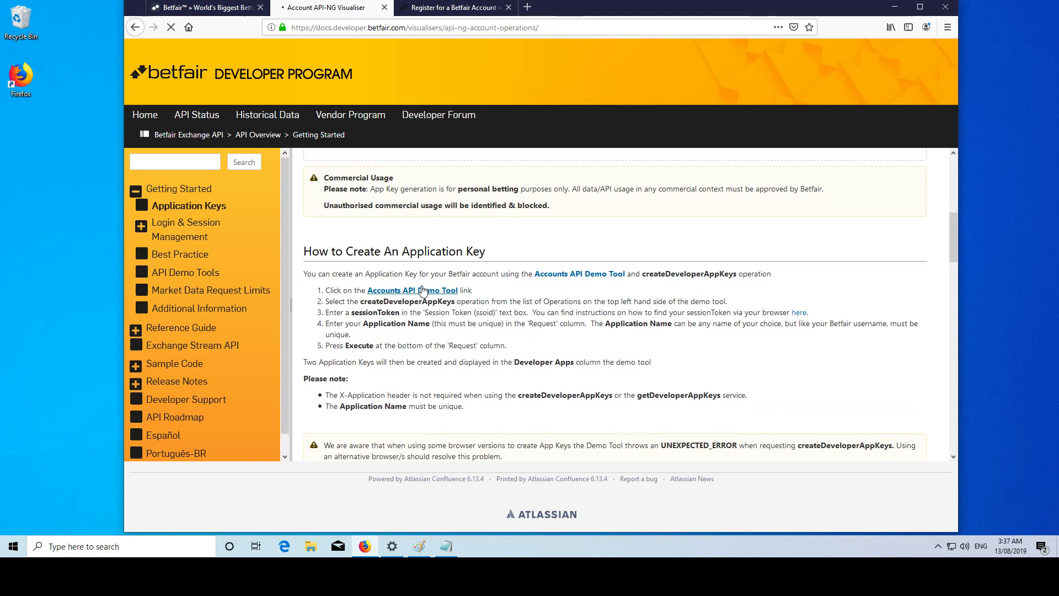
pyautogui.click(412, 290)
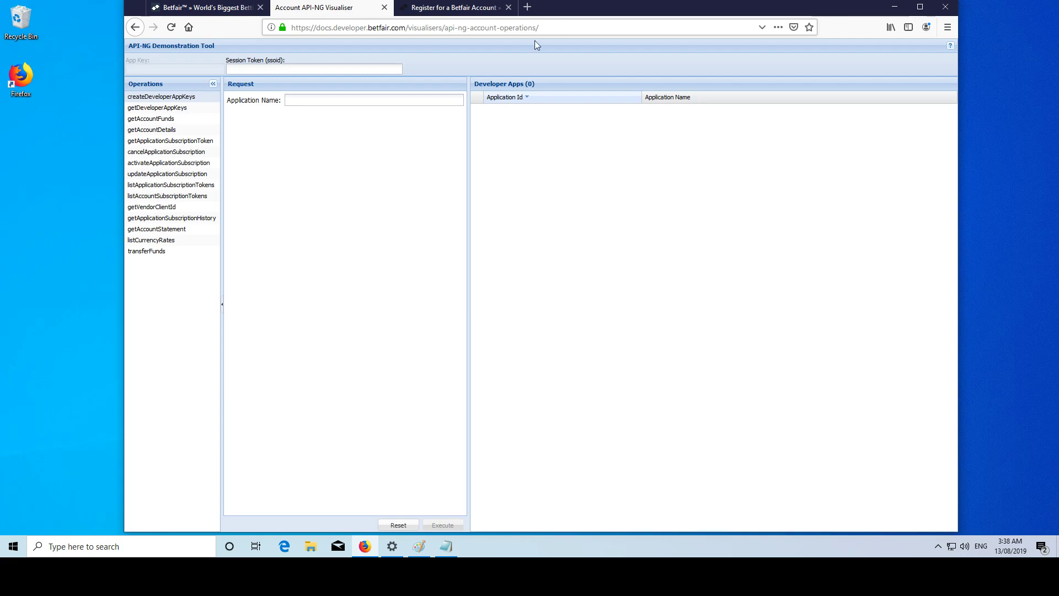
# Inspect the Betfair exchange page and list its betfair.com cookies in the Storage panel.
pyautogui.click(313, 69)
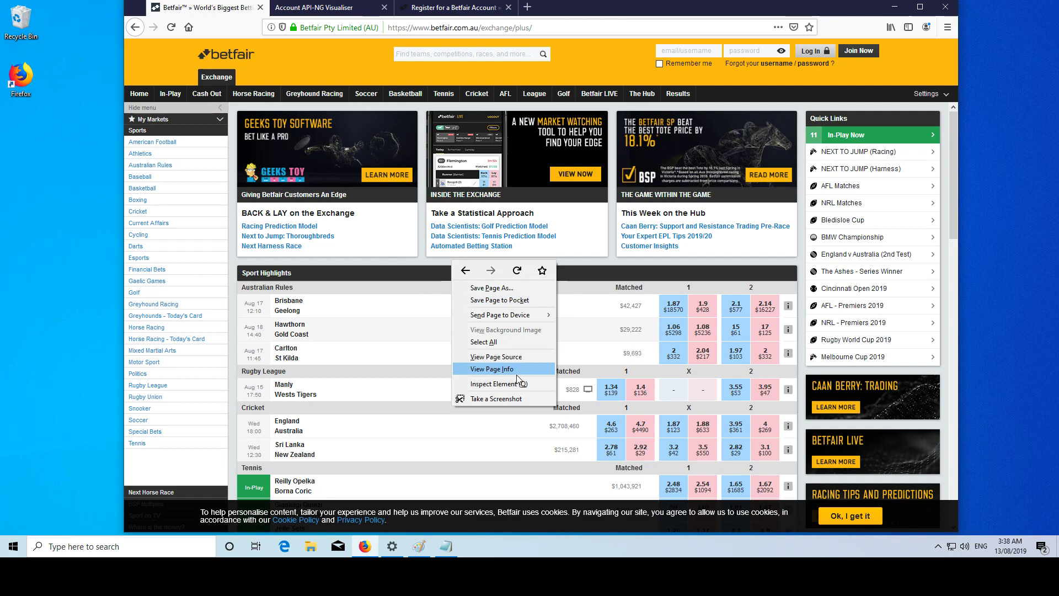
pyautogui.moveTo(511, 383)
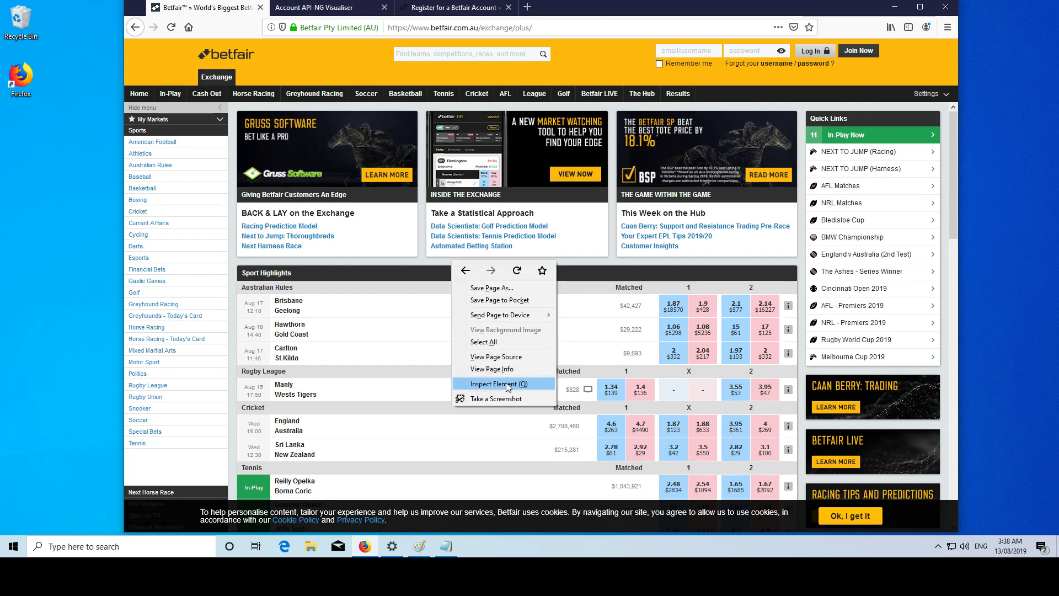
pyautogui.click(493, 384)
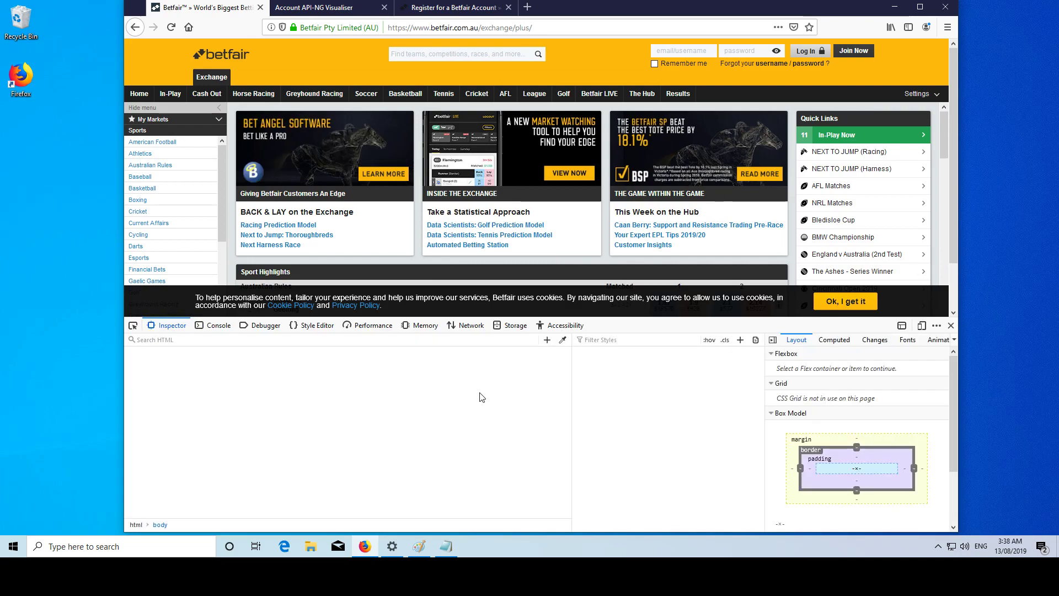
pyautogui.click(513, 325)
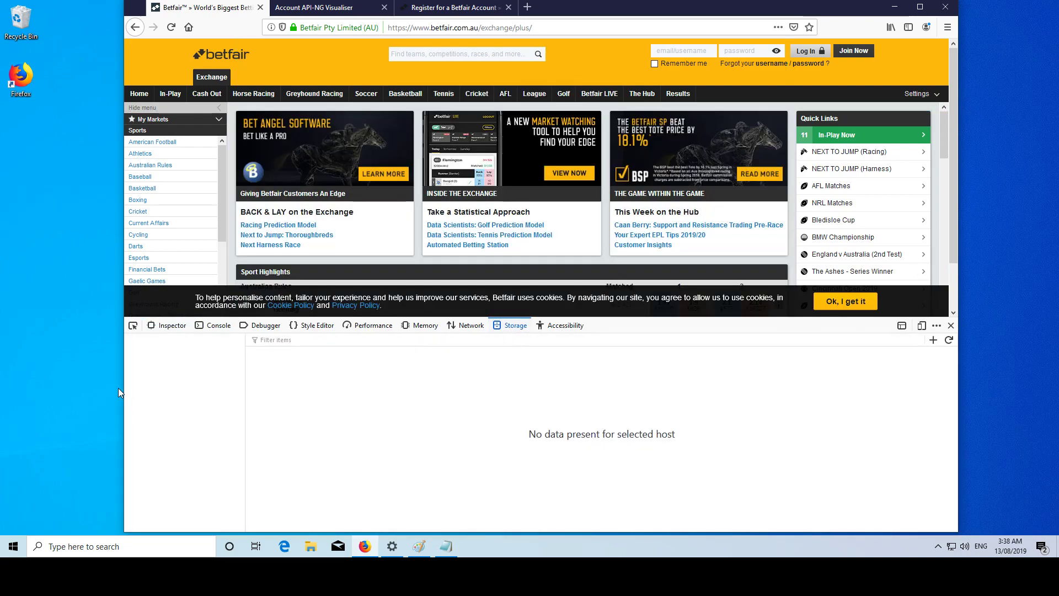
pyautogui.click(191, 406)
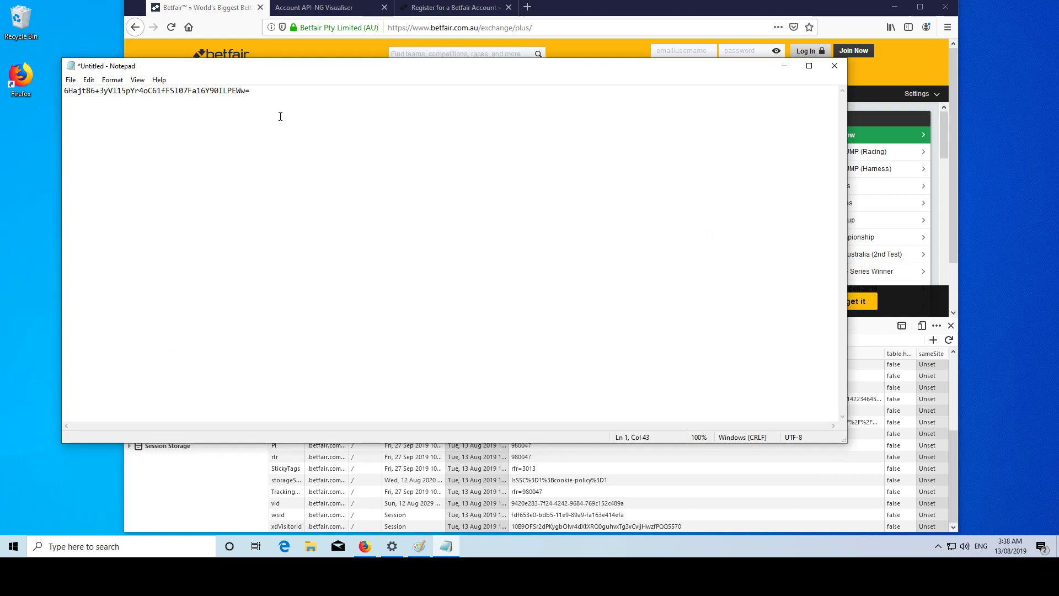
# Run createDeveloperAppKeys with Application Name 'TestApp123' and dismiss the INVALID_SESSION_INFORMATION error.
pyautogui.click(314, 7)
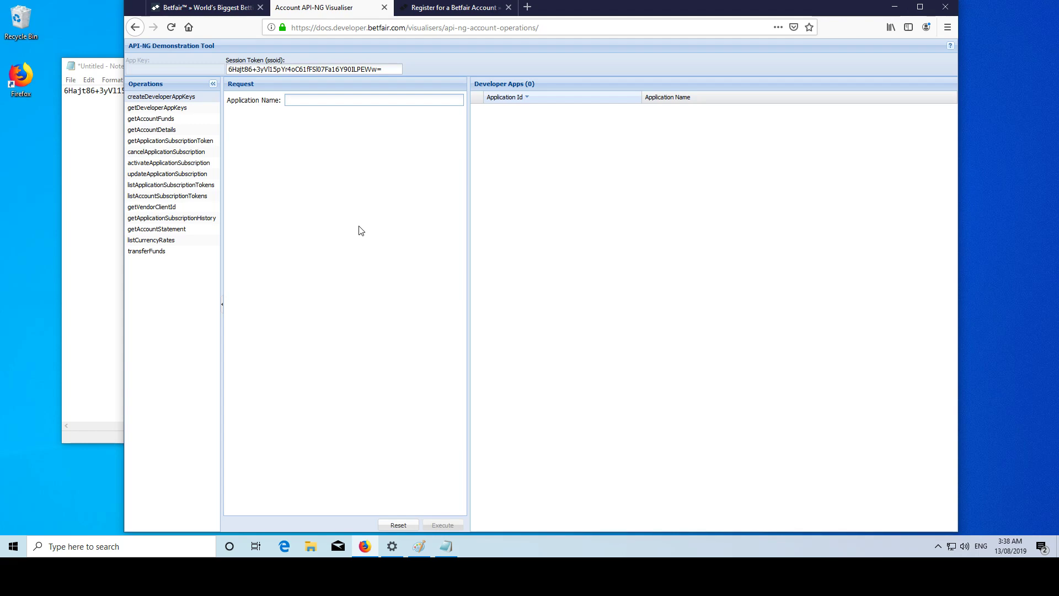
pyautogui.write('TestApp')
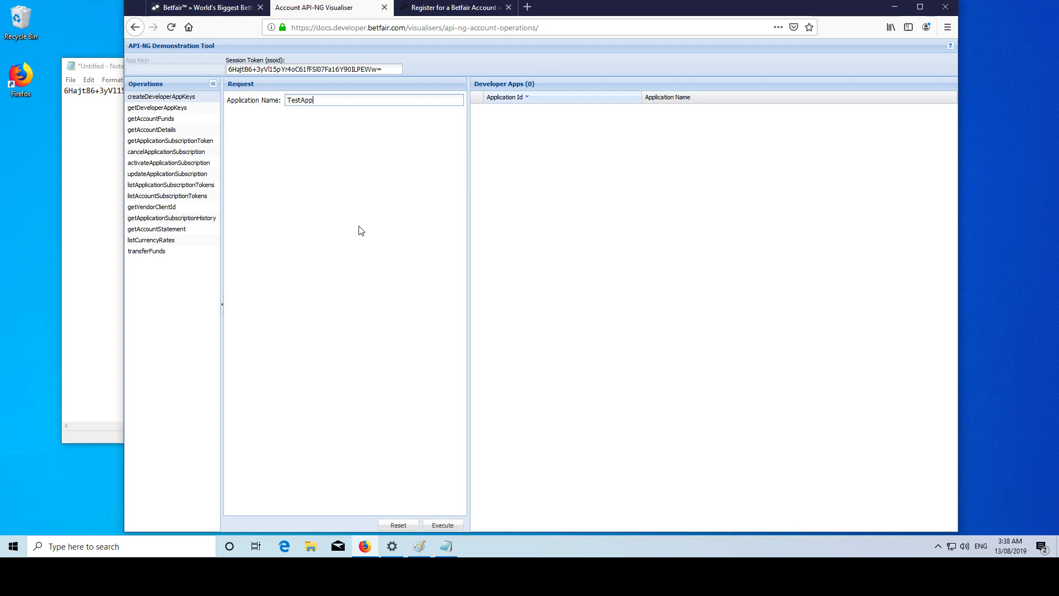
pyautogui.write('123')
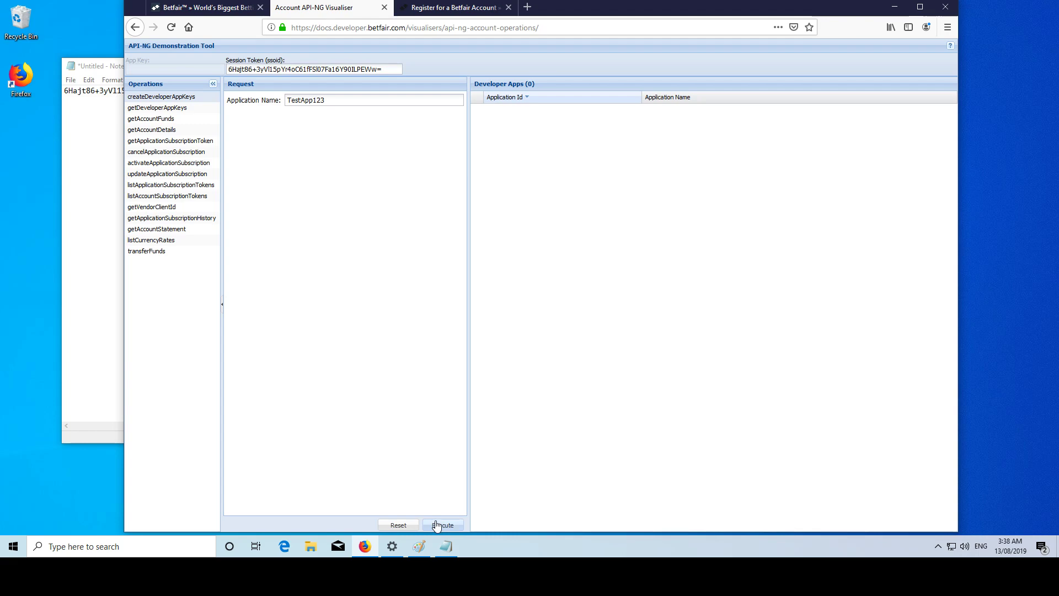
pyautogui.moveTo(545, 313)
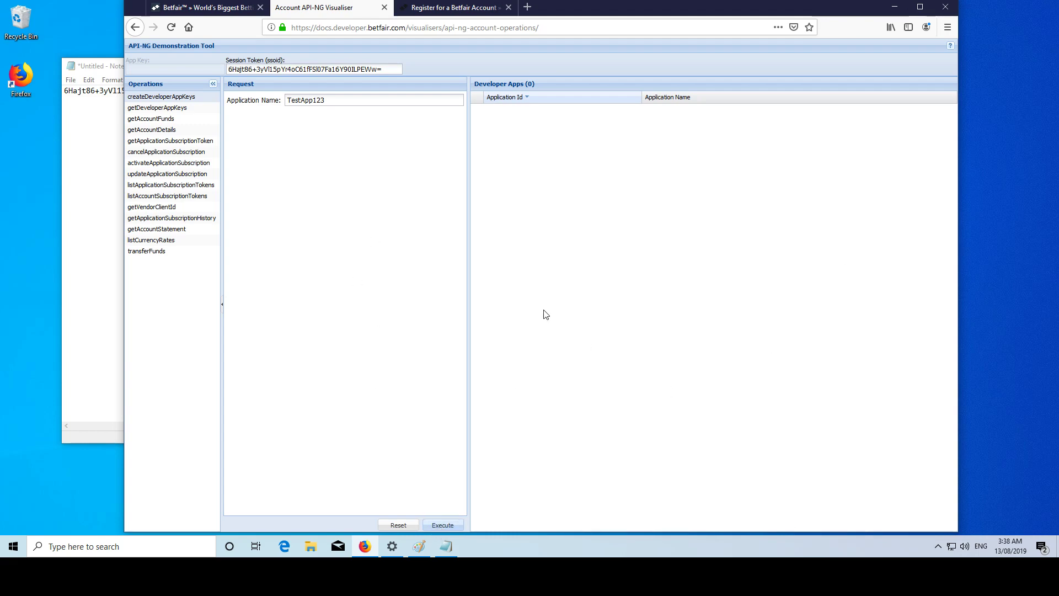
pyautogui.click(442, 525)
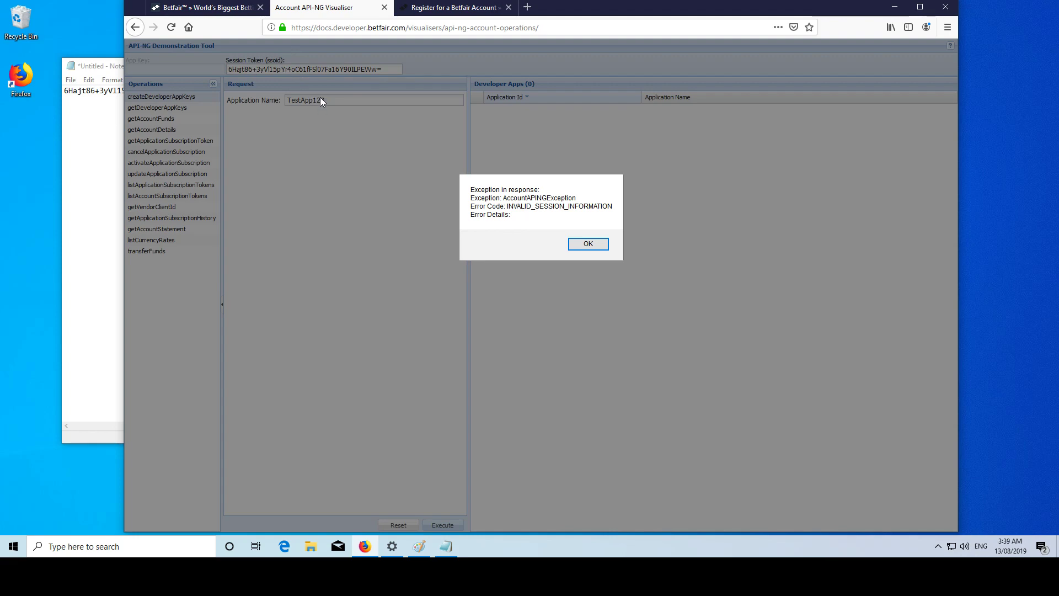
pyautogui.click(586, 244)
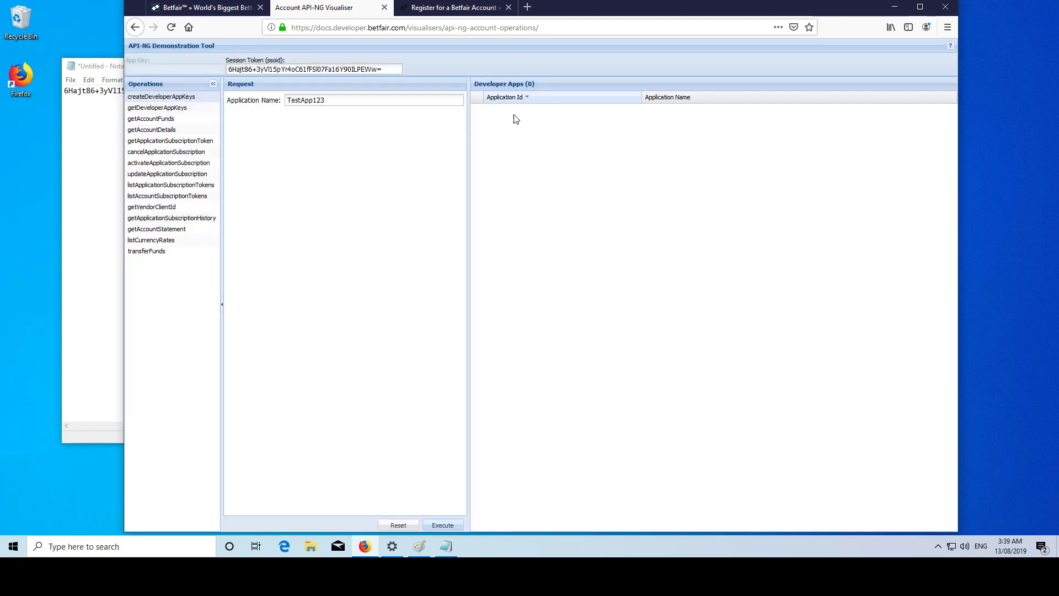
pyautogui.moveTo(521, 115)
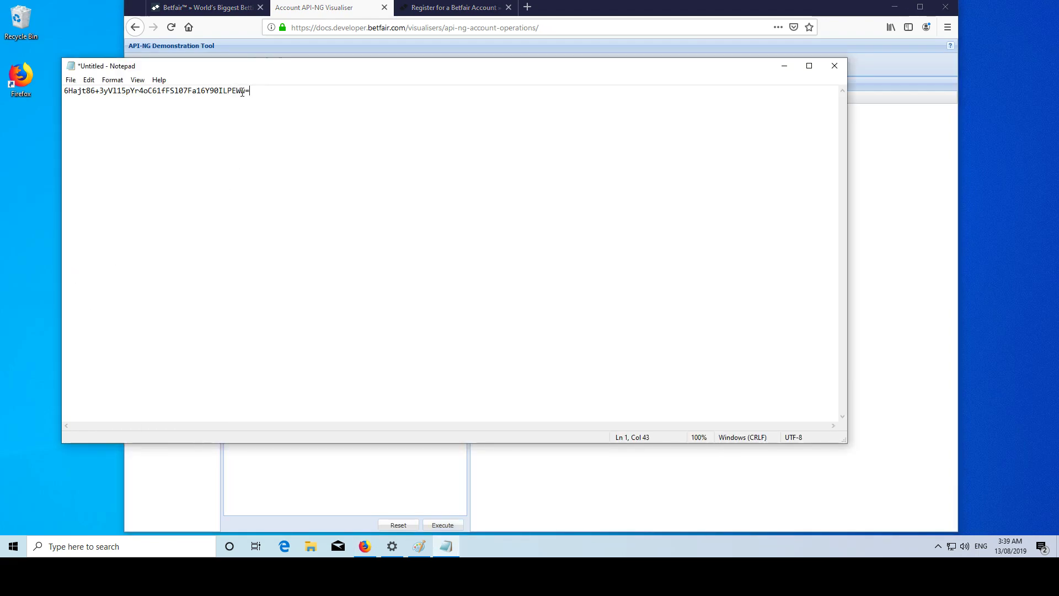
# Paste the app key under the session token and label it 'appkey'.
pyautogui.press('ctrl+a')
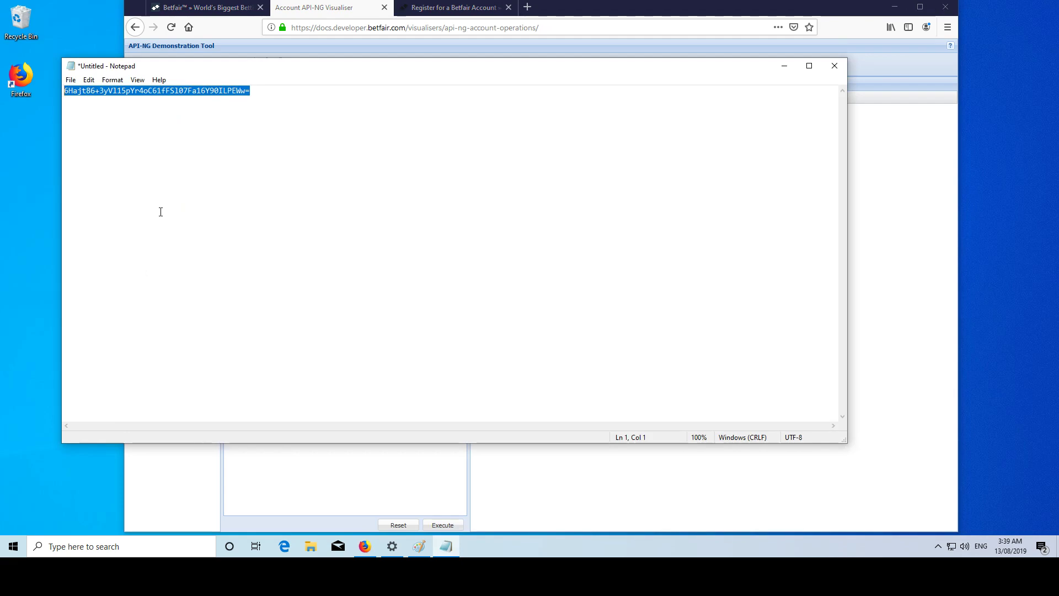
pyautogui.click(248, 90)
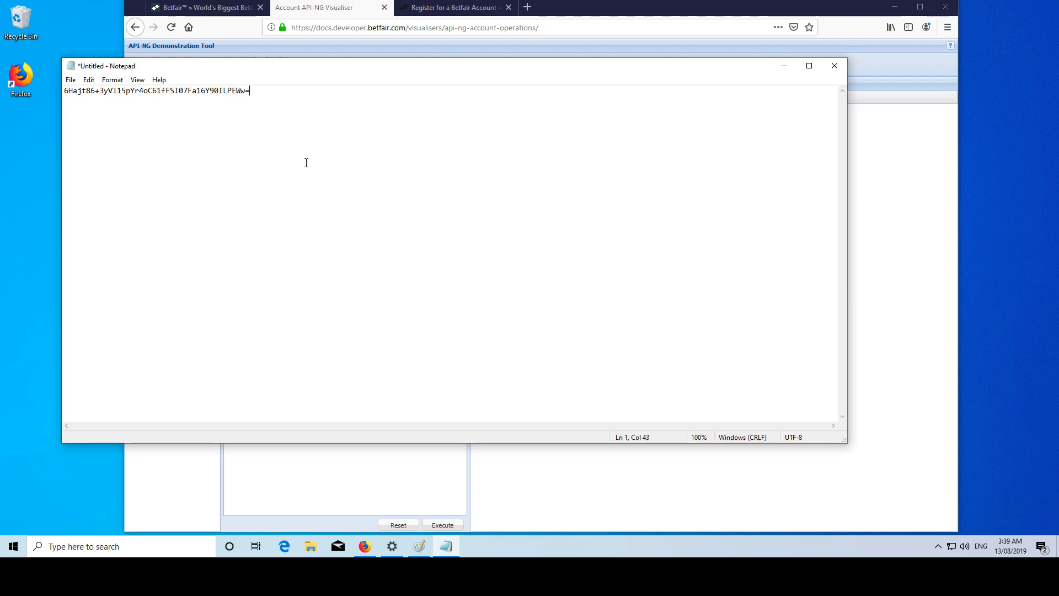
pyautogui.moveTo(114, 90); pyautogui.dragTo(249, 90)
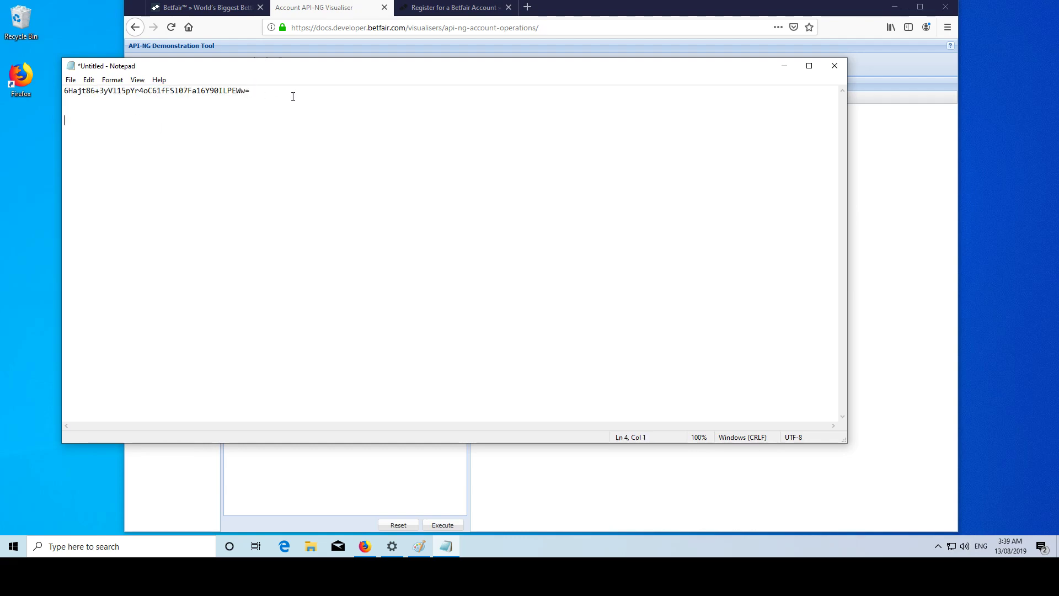
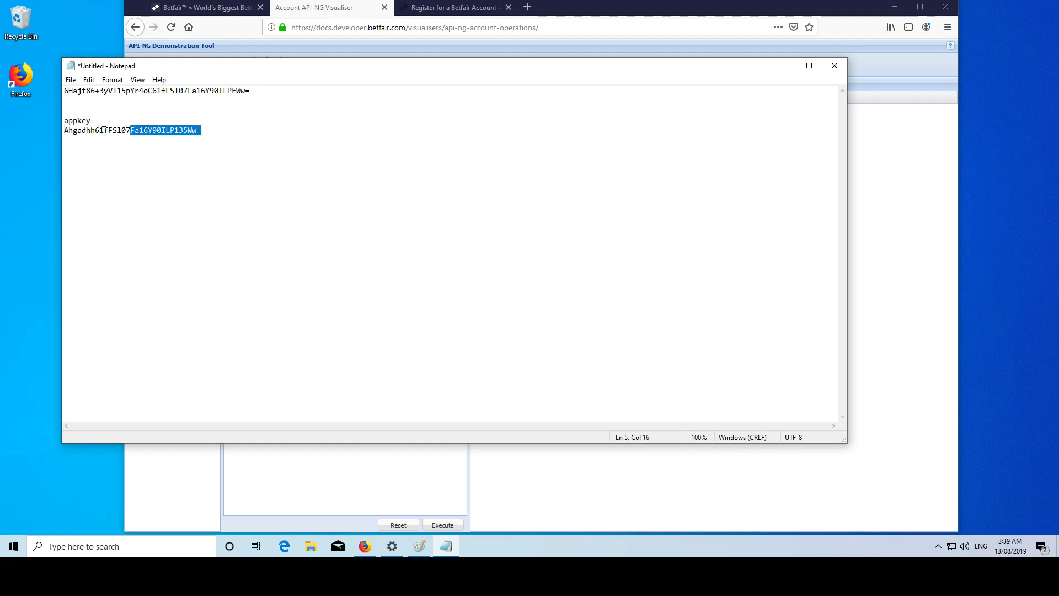
# Type the note line 'API REQUEST Header = app_key=' in Notepad.
pyautogui.write('AP')
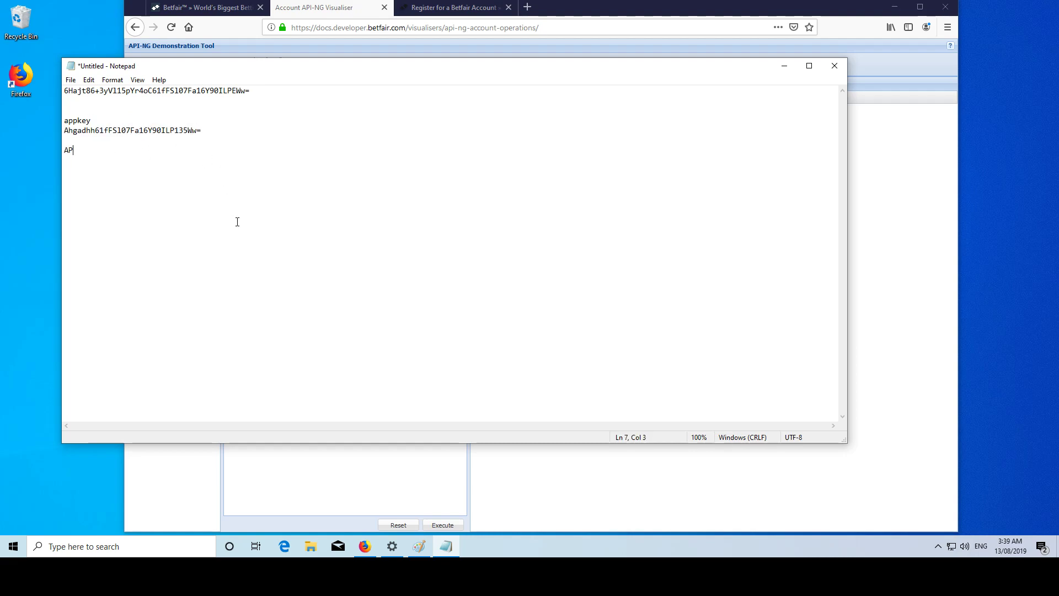
pyautogui.write('I REQUEST Head')
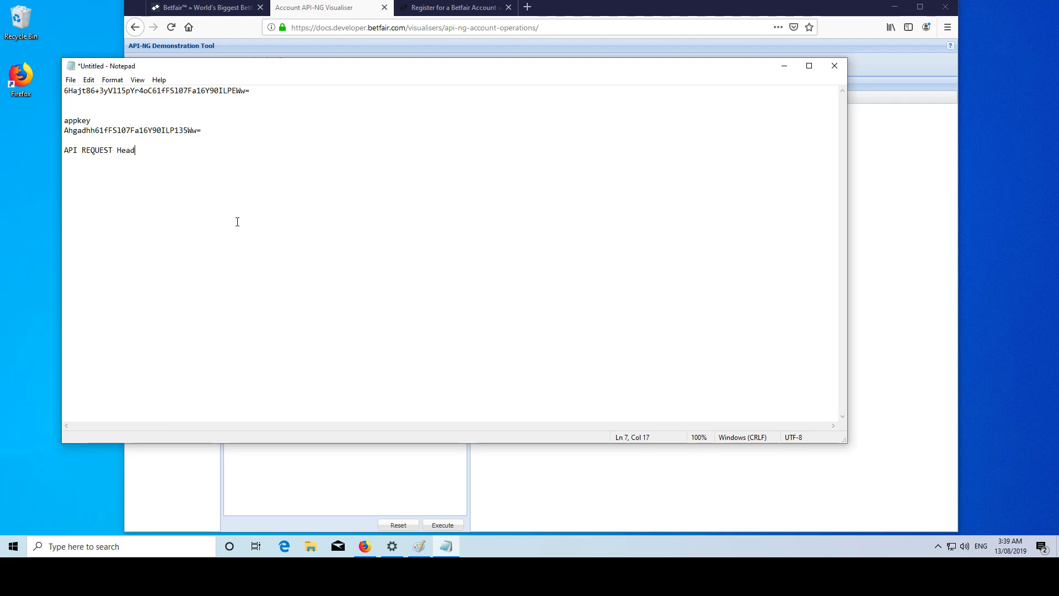
pyautogui.write('er =')
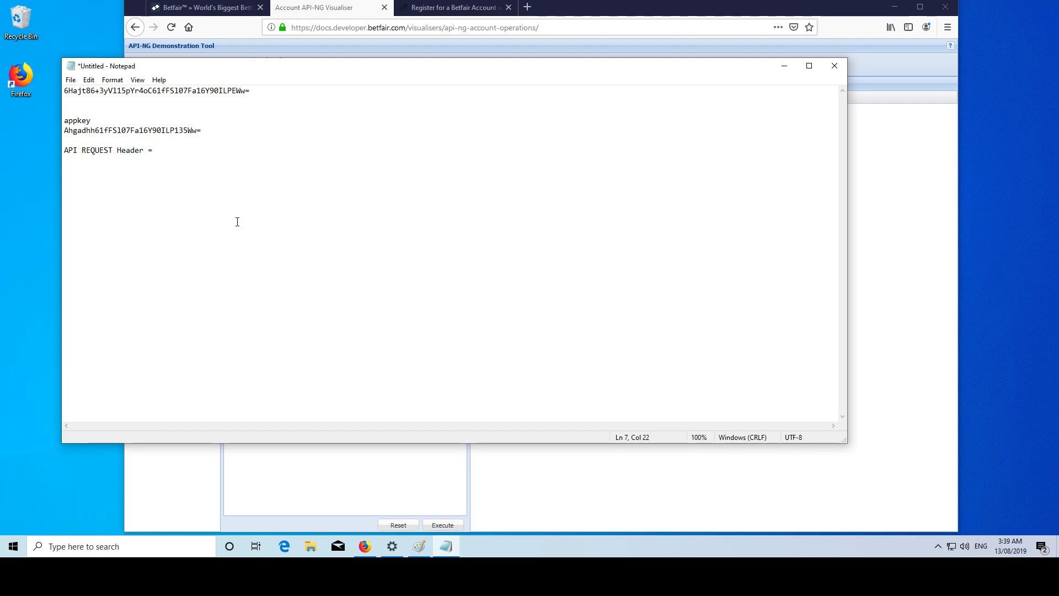
pyautogui.write("app_key='a")
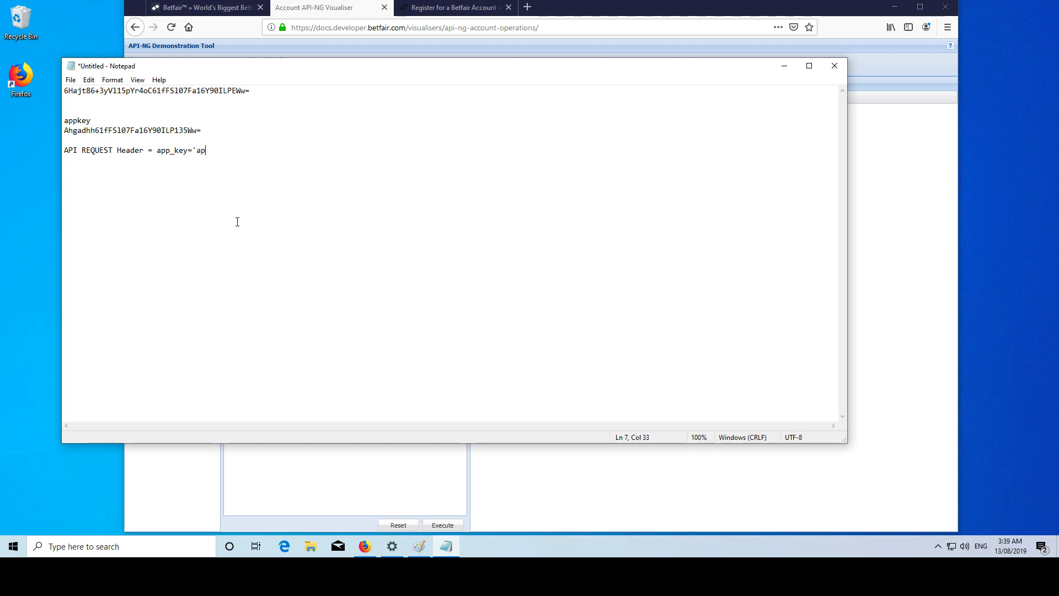
pyautogui.write("pkey'")
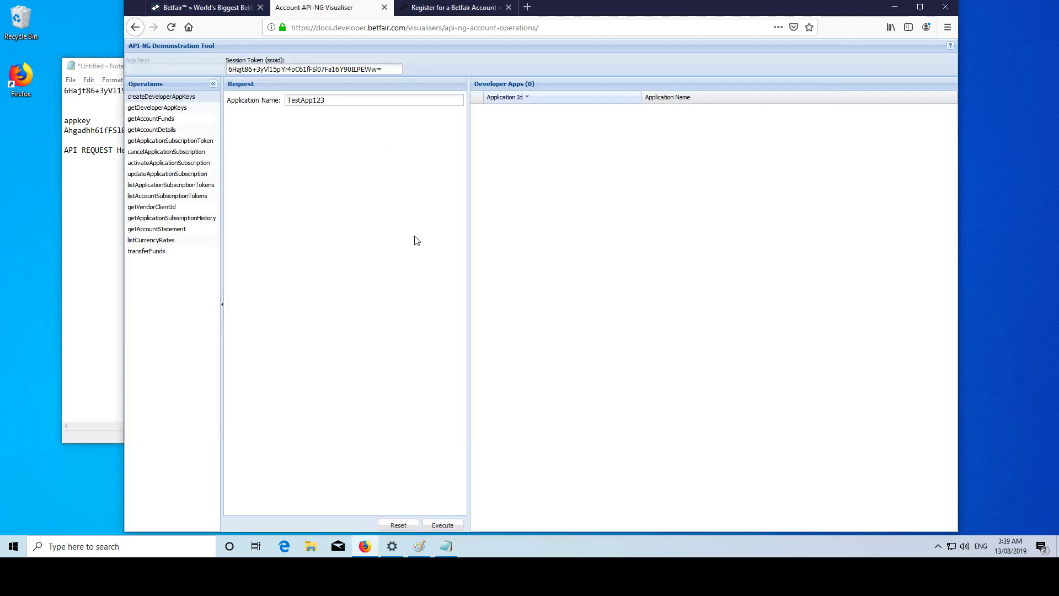
pyautogui.moveTo(398, 225)
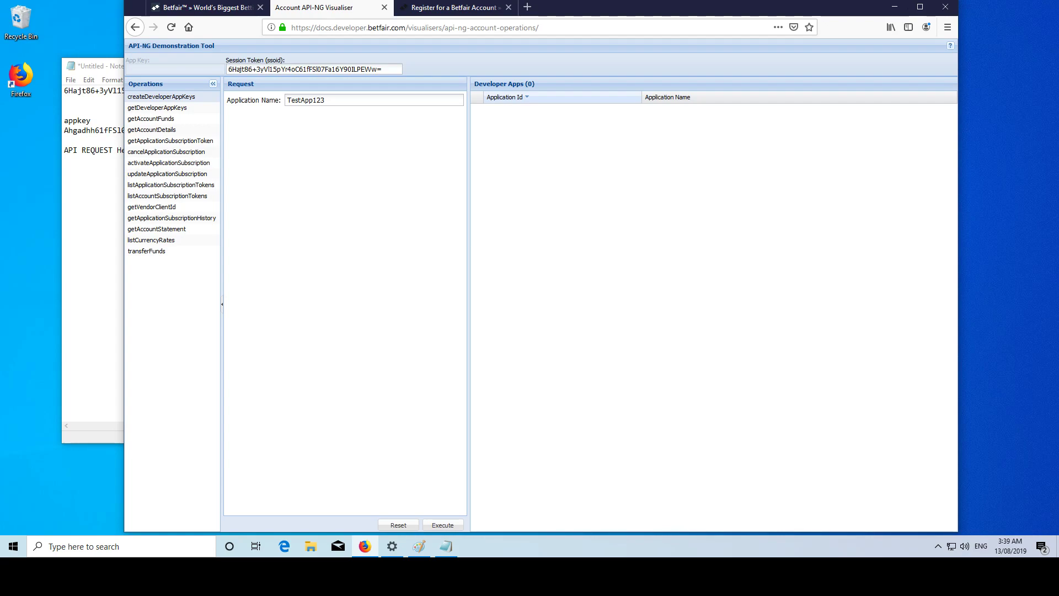
# Go back to the Application Keys page describing the X-Application header.
pyautogui.click(134, 28)
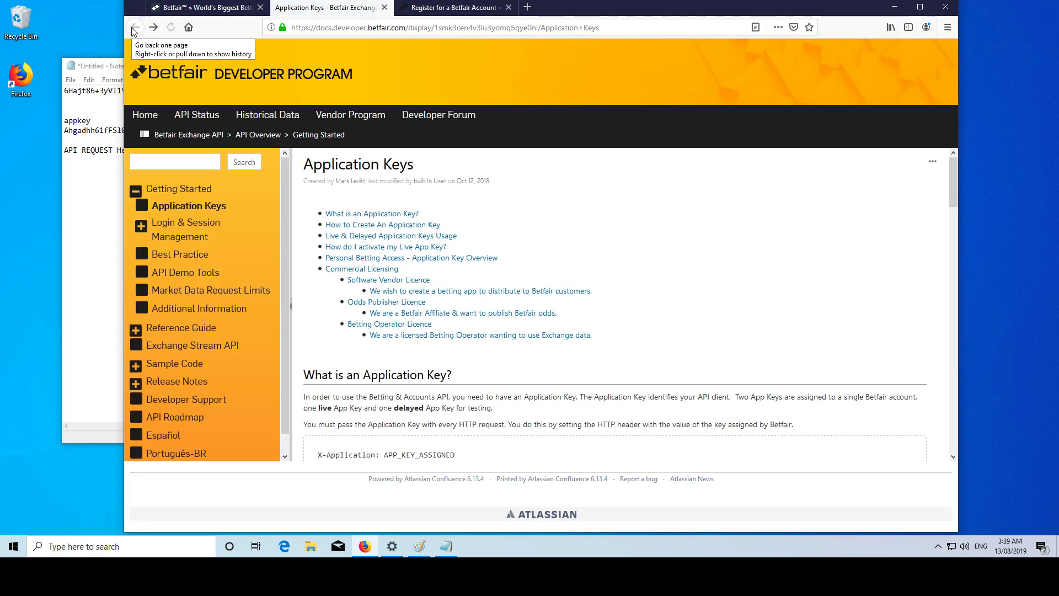
# Scroll to the Personal Betting Access table comparing Delayed and Live keys.
pyautogui.scroll(-3)
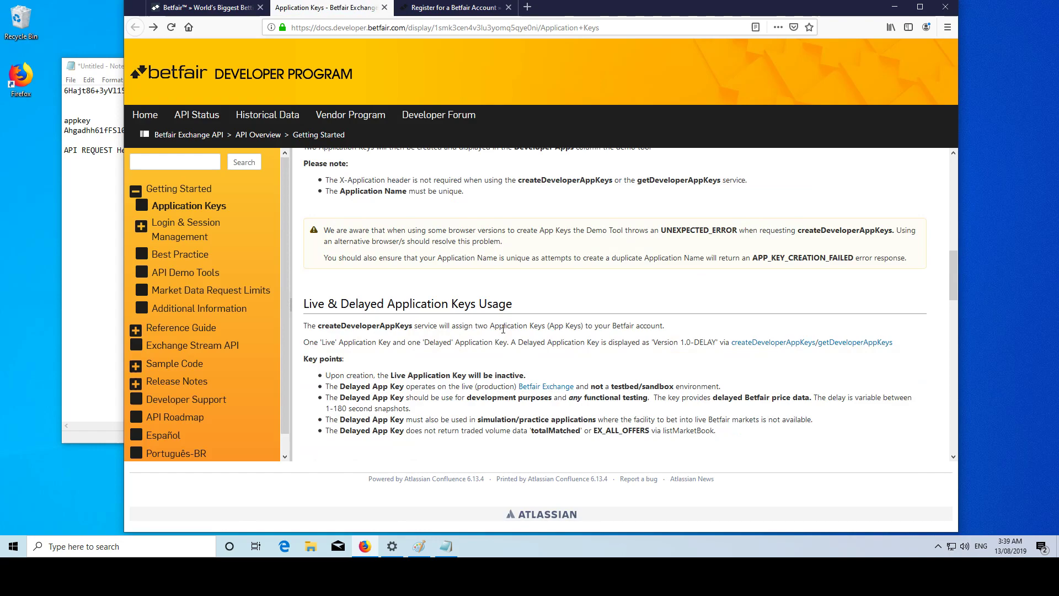
pyautogui.scroll(-3)
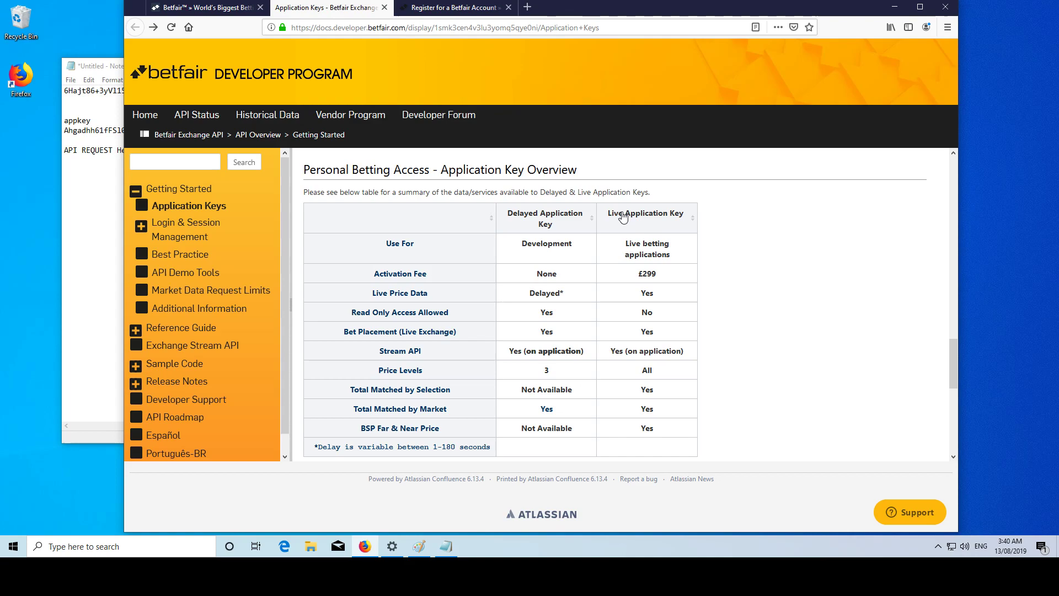
pyautogui.moveTo(649, 273)
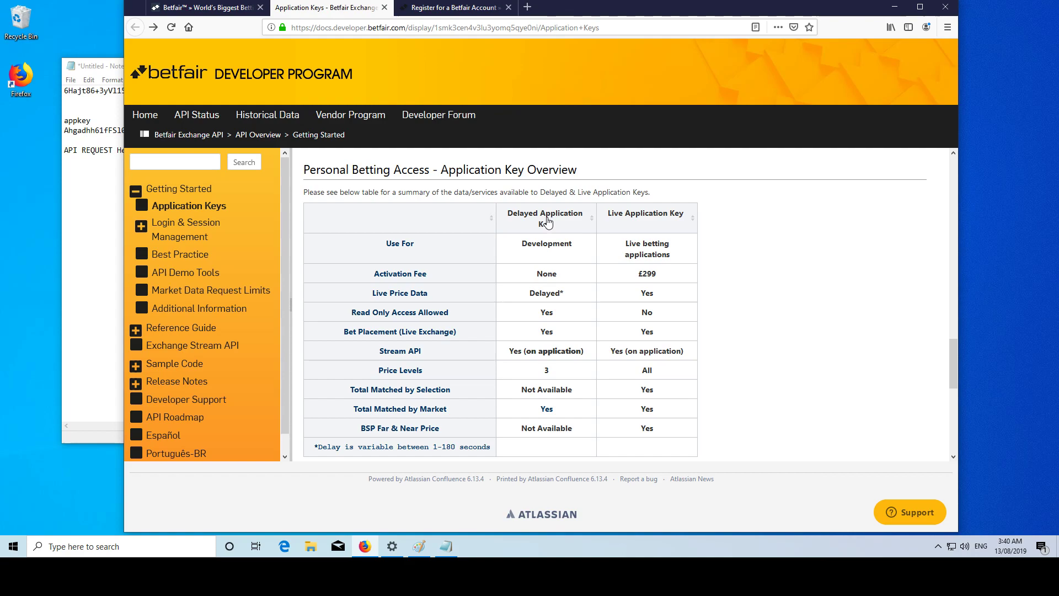
pyautogui.moveTo(541, 356)
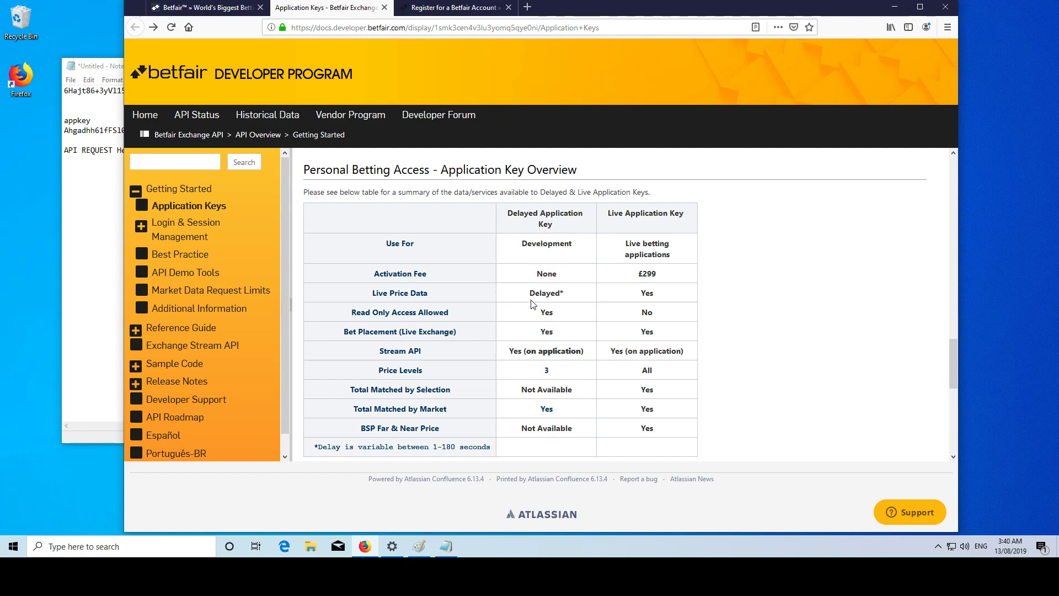
pyautogui.moveTo(807, 266)
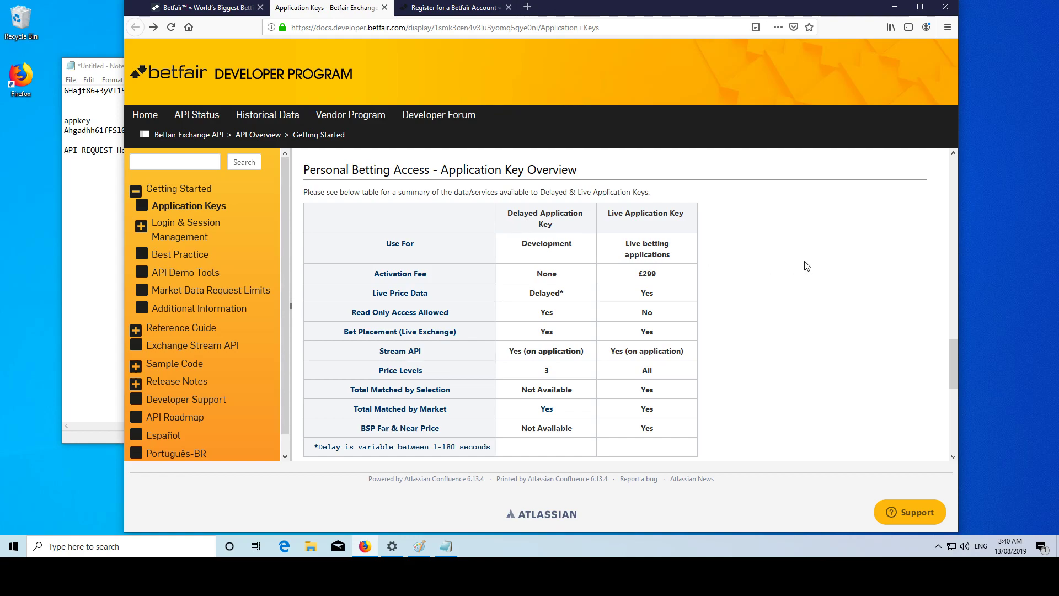